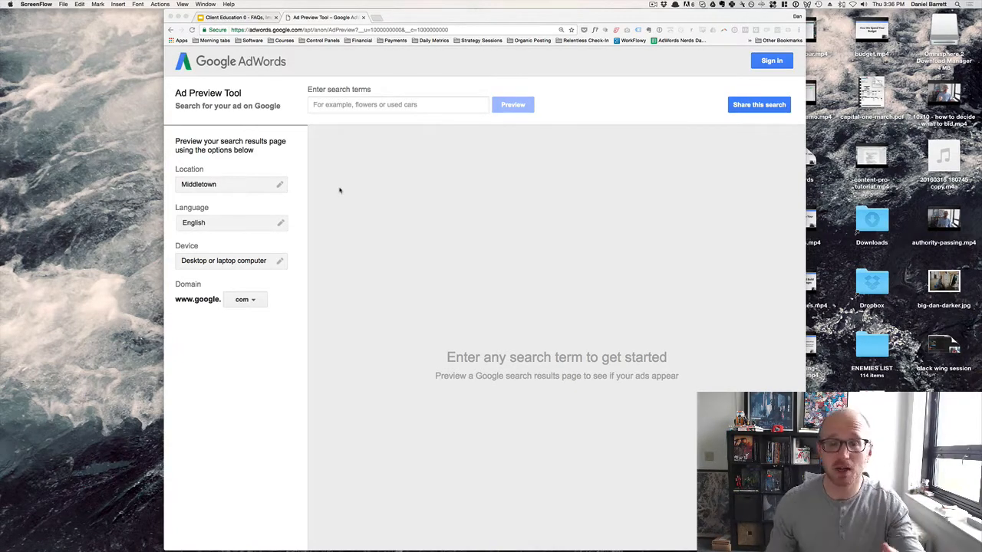
Change the targeted location, trying New York NY and then settling on Middletown
click(397, 104)
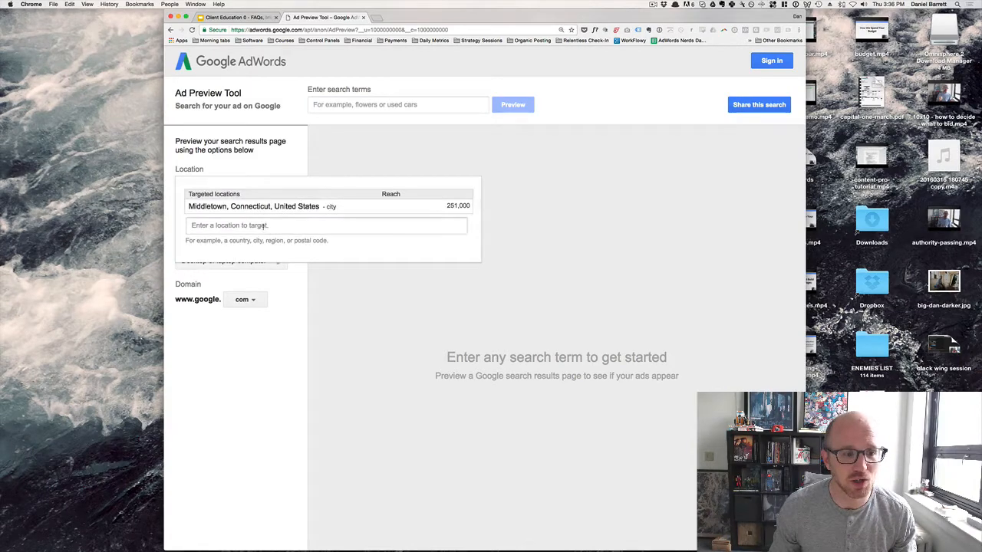
click(326, 224)
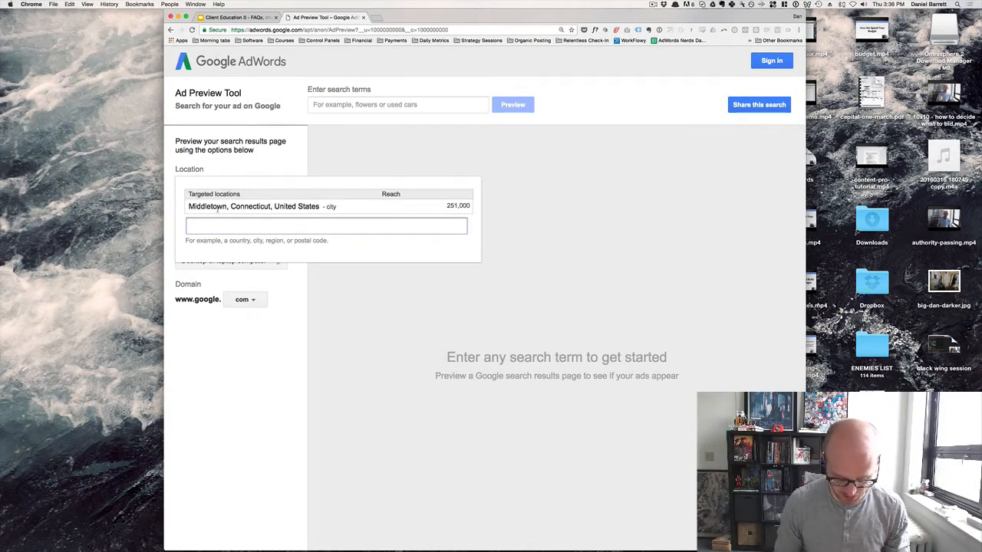
text(new yorkc)
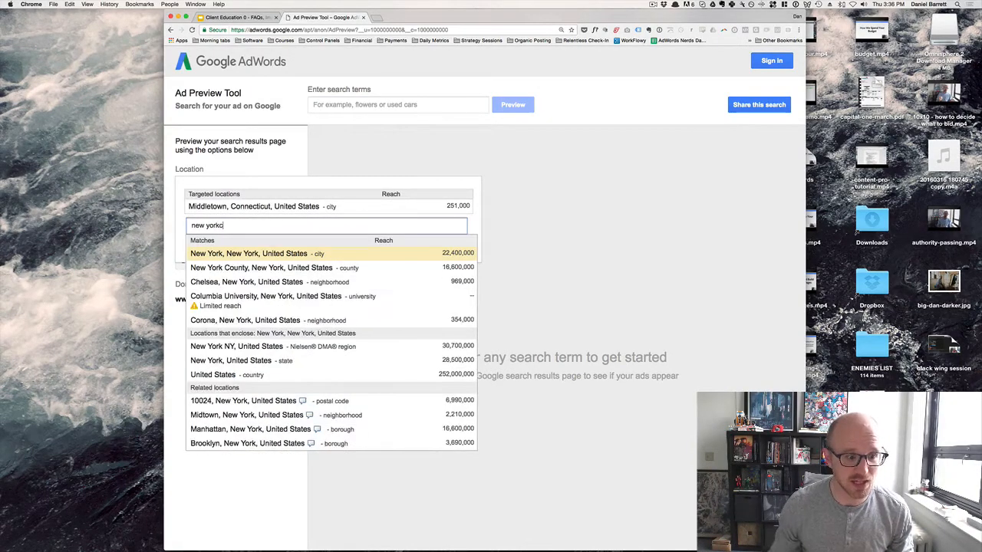
mouse_move(230, 347)
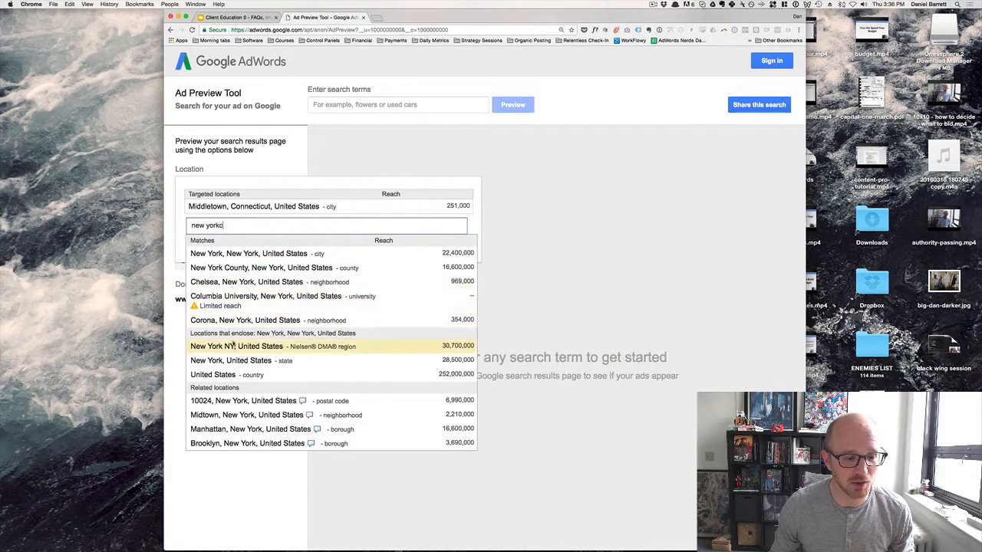
click(236, 347)
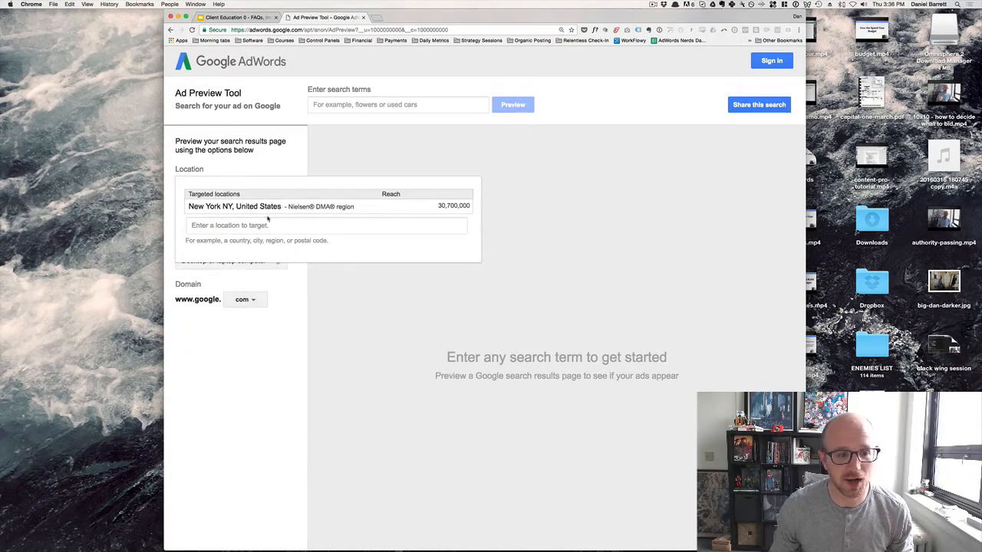
text(midd)
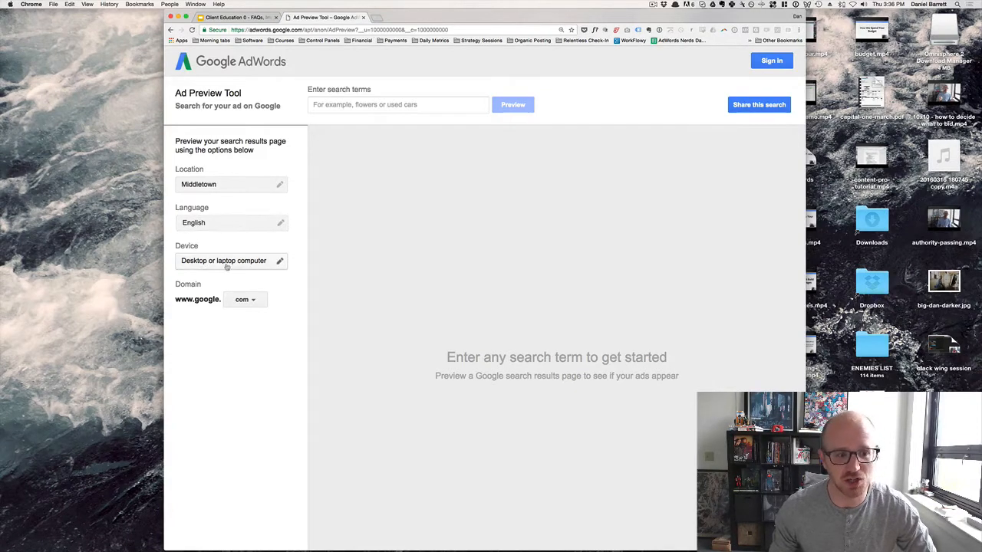
click(279, 260)
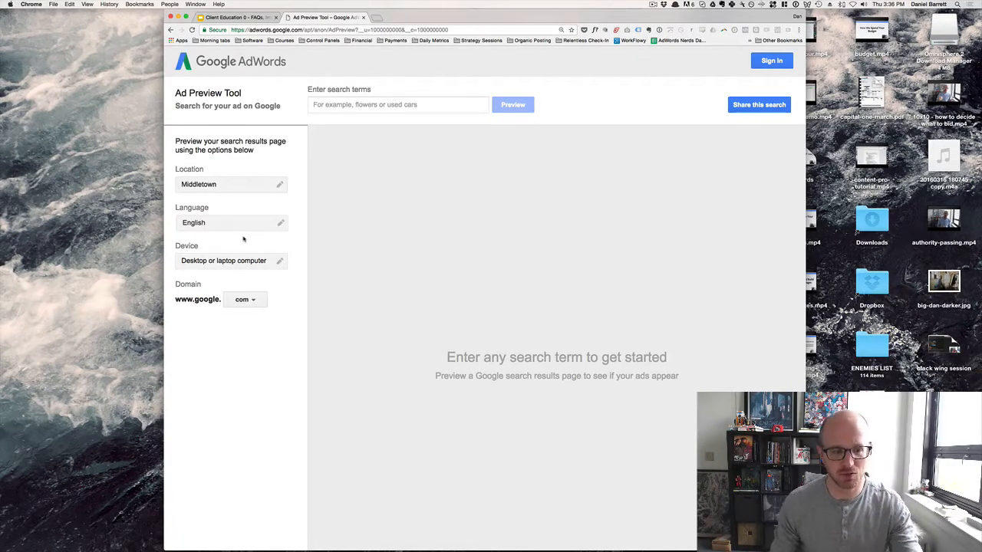
Preview Google results for 'sell my house ct', review the ads, and request a shareable link
click(399, 104)
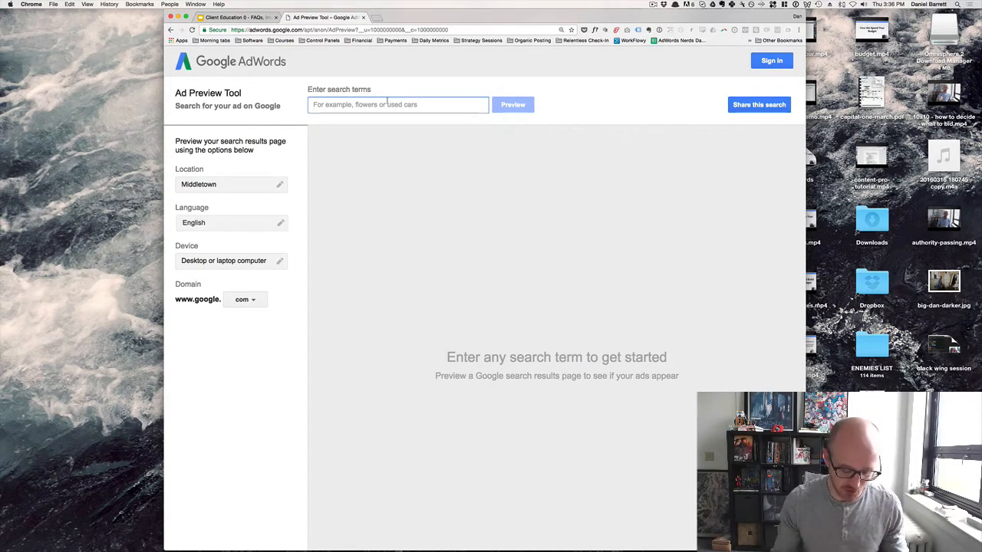
text(sell my house ct)
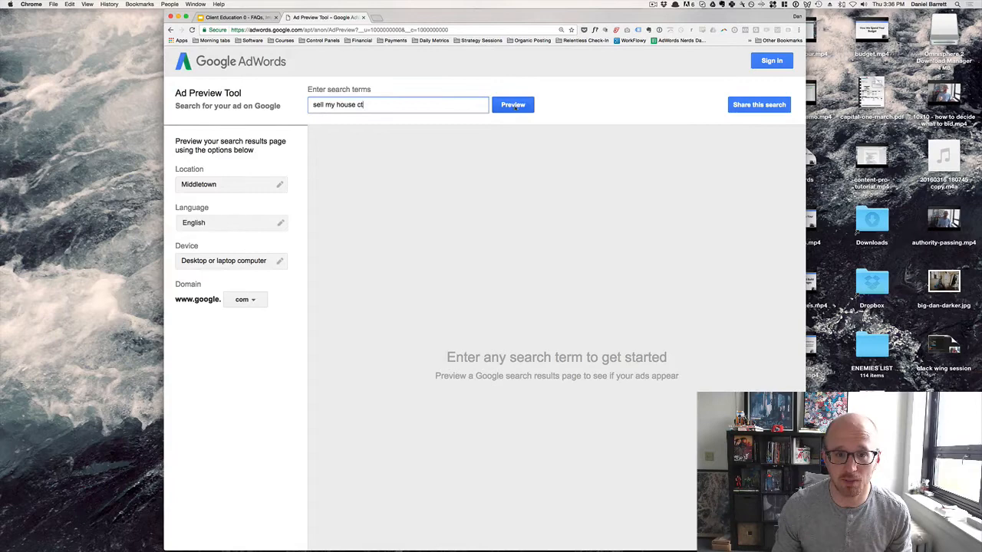
click(512, 104)
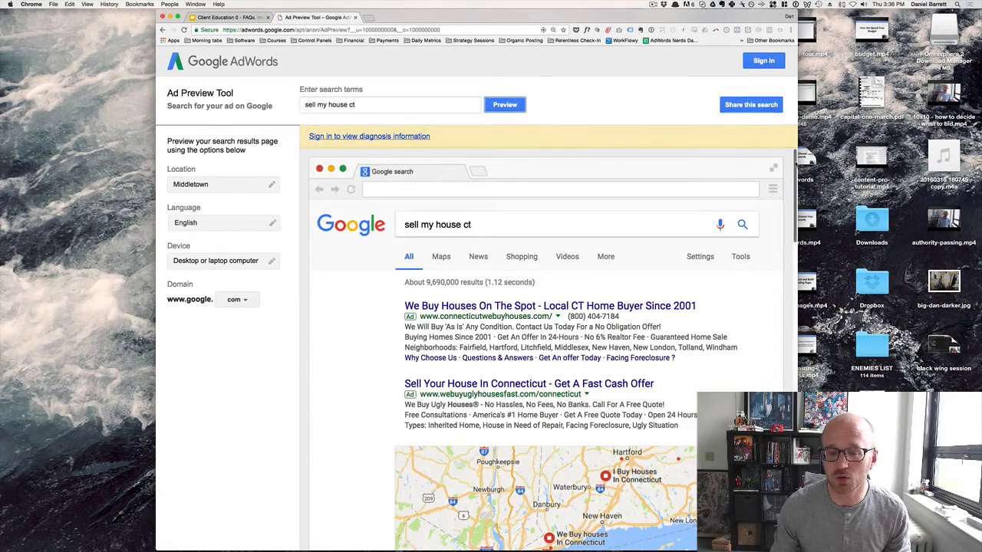
scroll(down, 3)
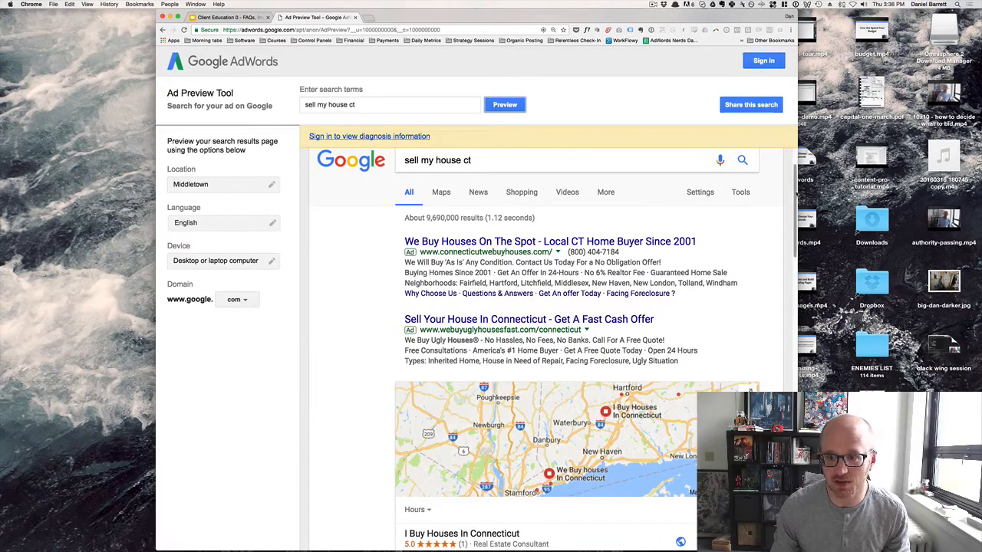
scroll(down, 3)
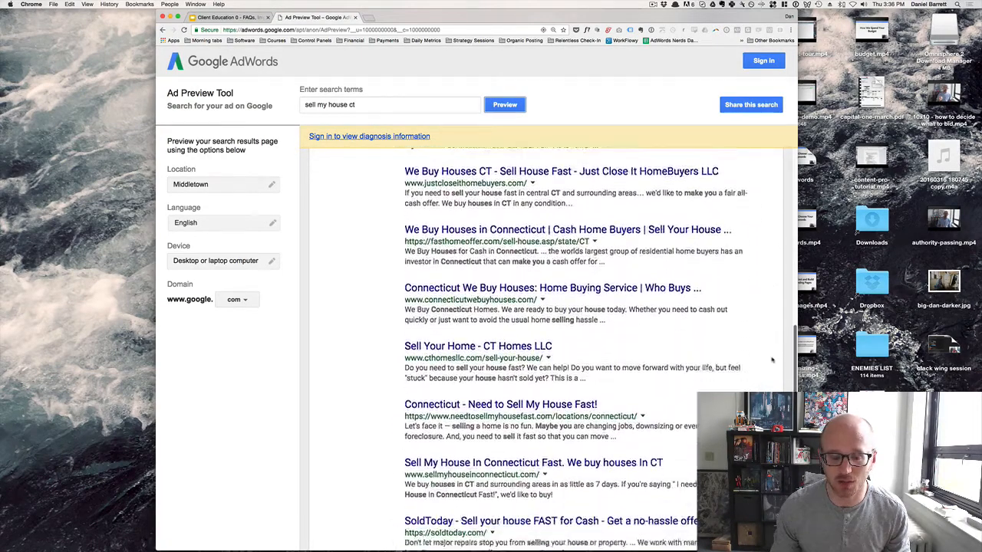
click(505, 104)
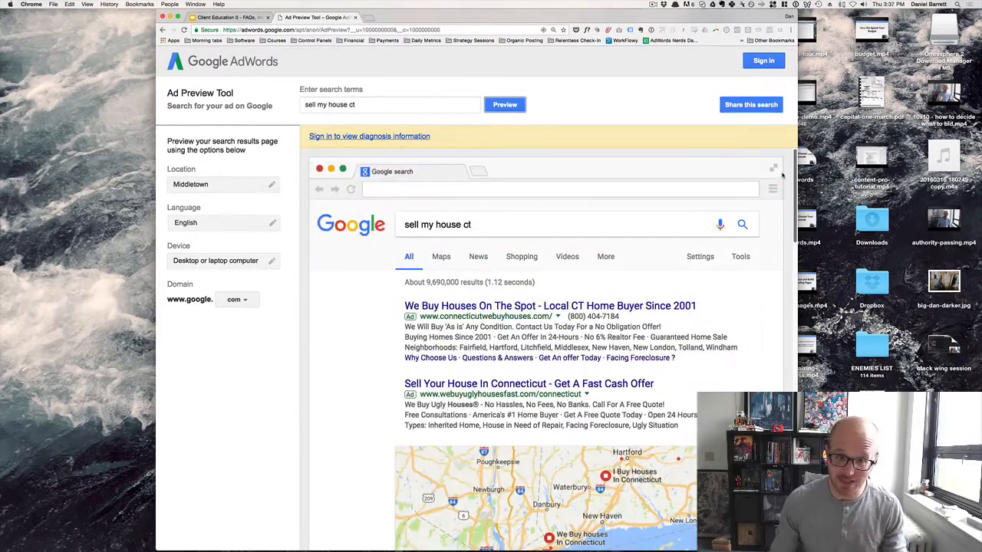
mouse_move(598, 136)
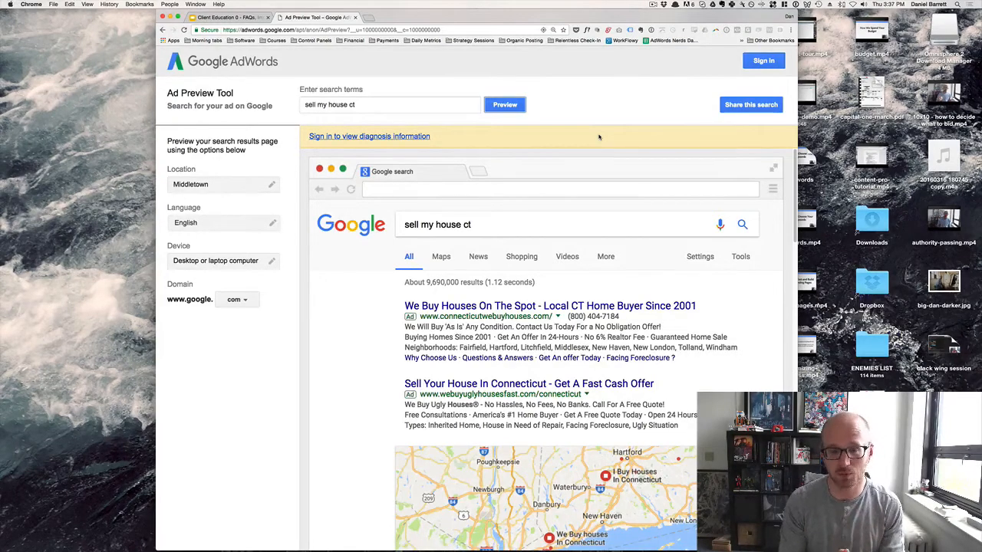
mouse_move(749, 104)
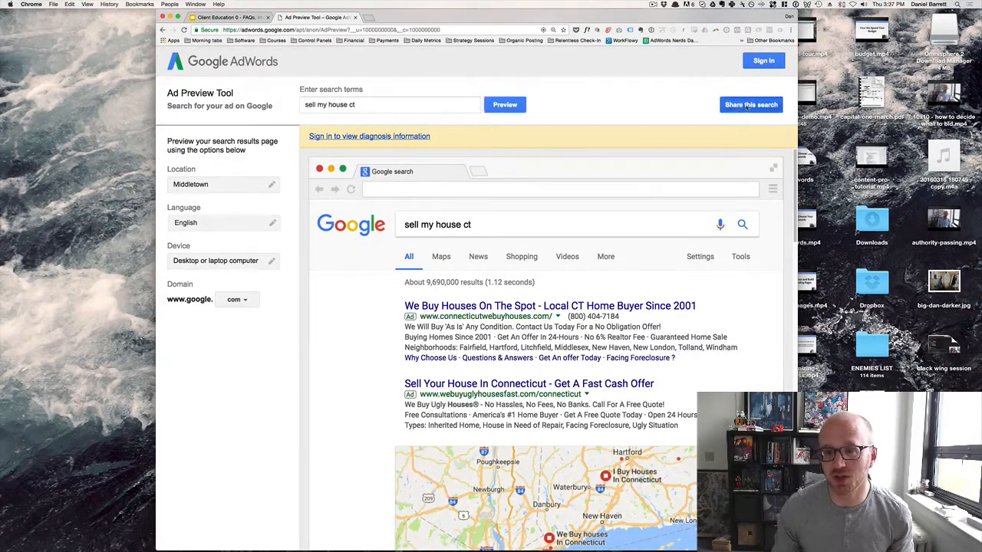
click(752, 104)
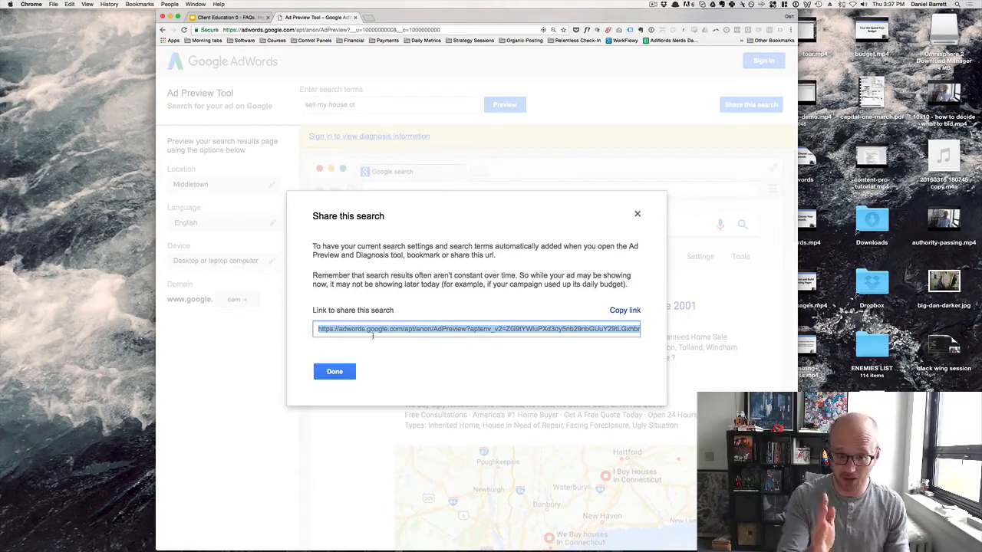
Dismiss and reopen the share dialog, then copy the shareable search link
click(335, 371)
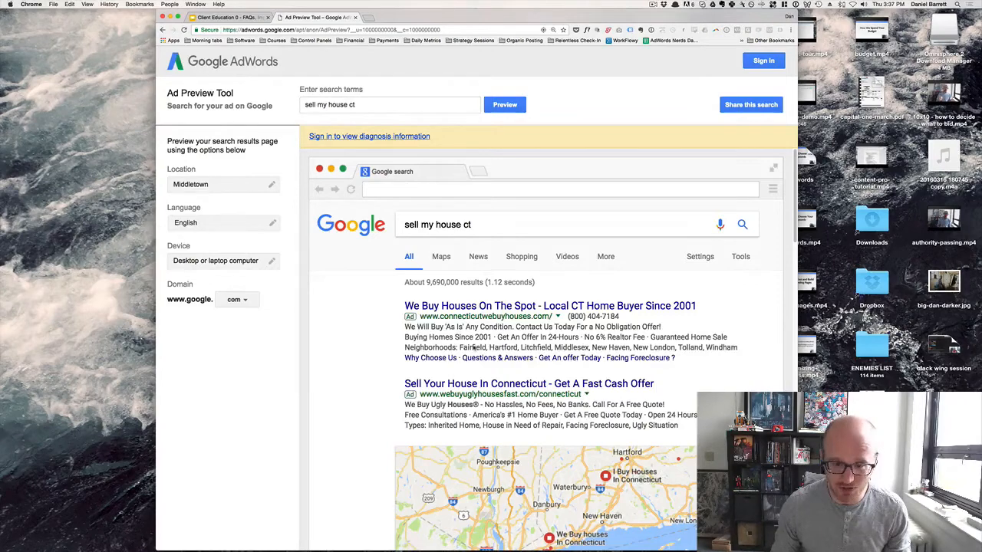
click(750, 105)
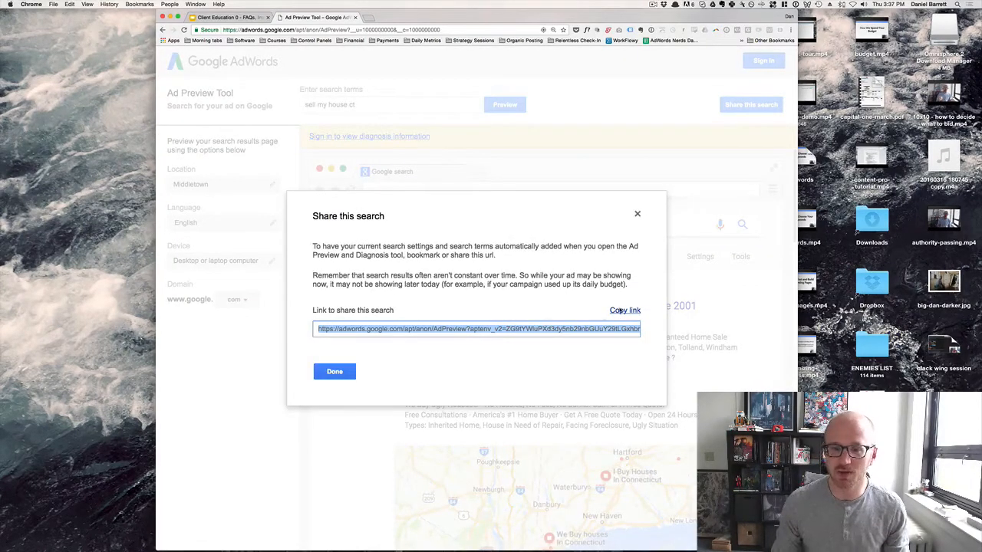
click(624, 309)
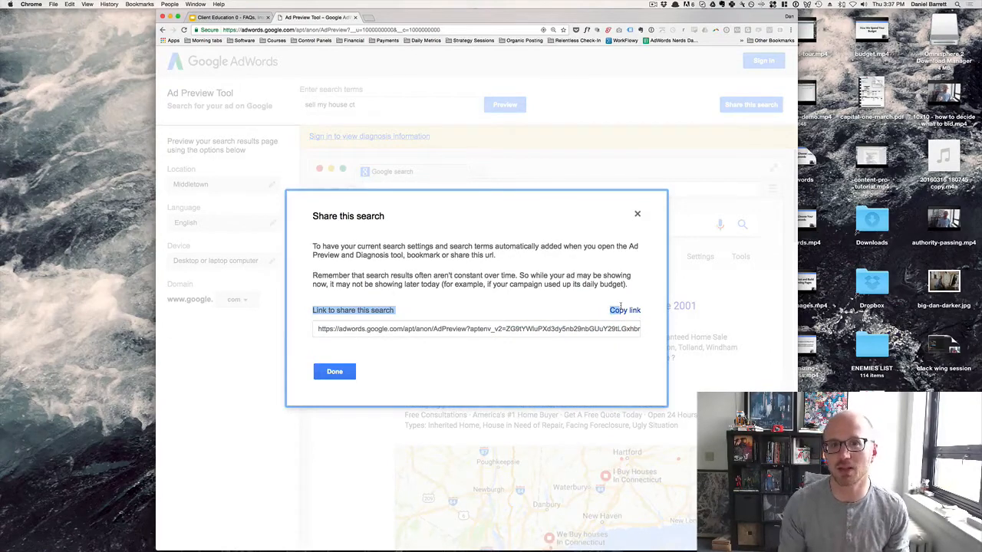